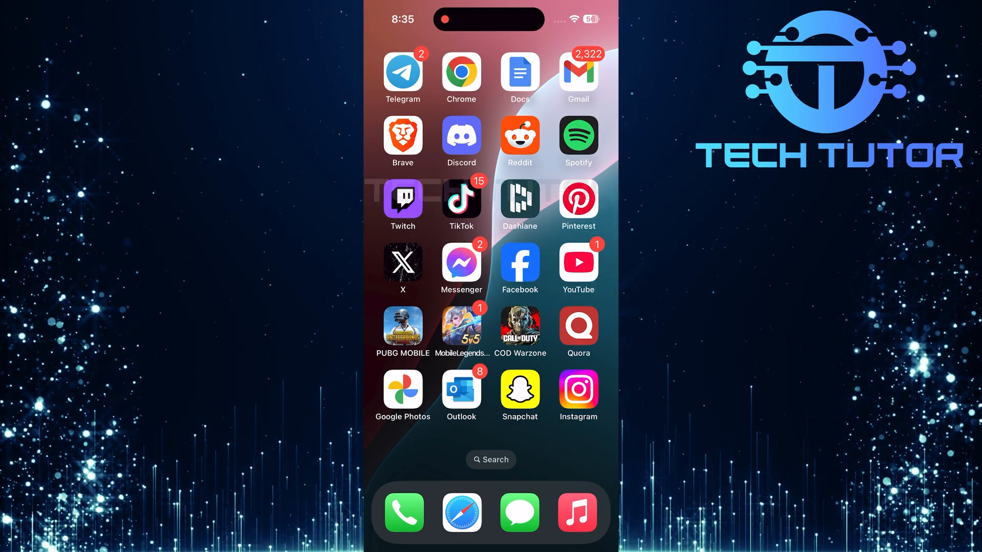
Step: Launch Facebook from the home screen to reach the news feed
left_click(520, 263)
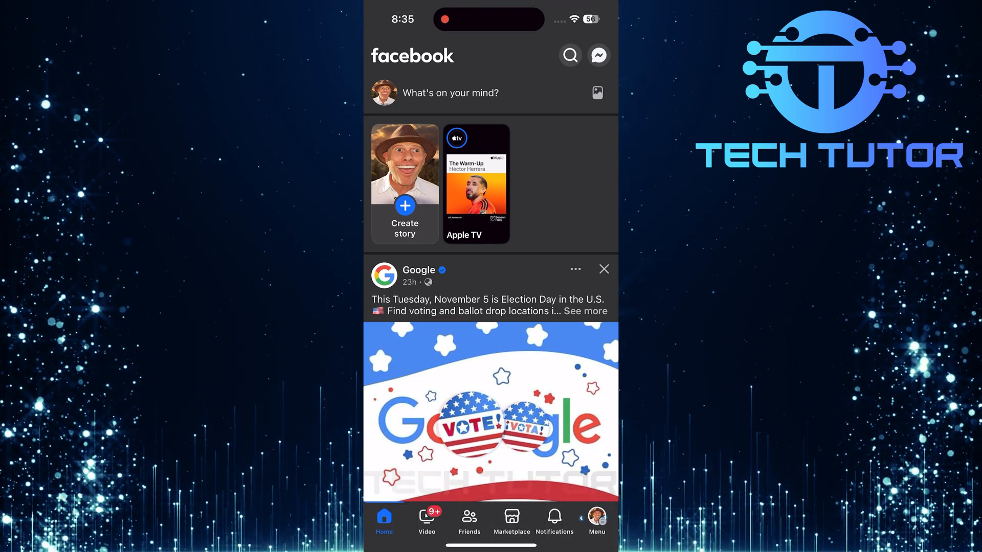
Step: Expand Settings & privacy in the Facebook menu and head into Settings
left_click(596, 520)
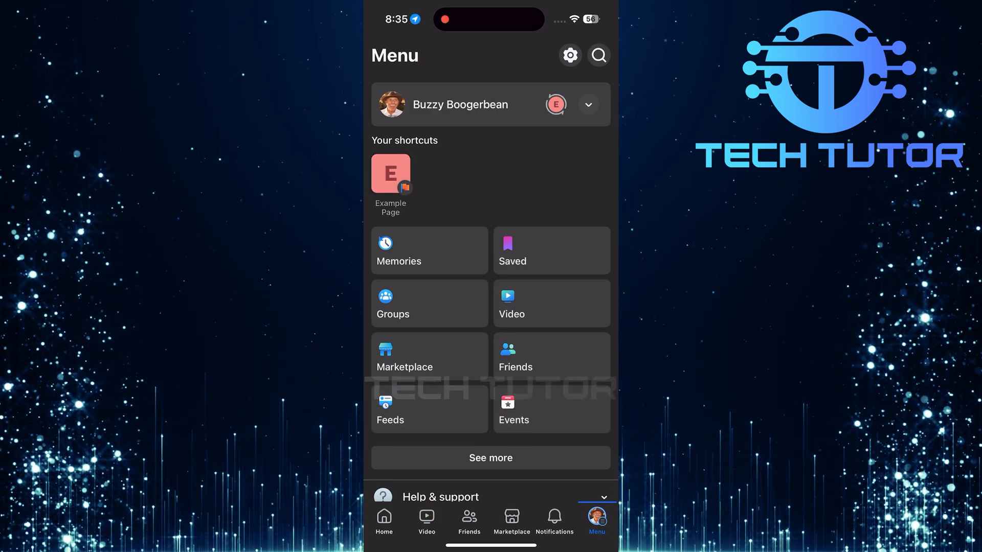
scroll("down", 3)
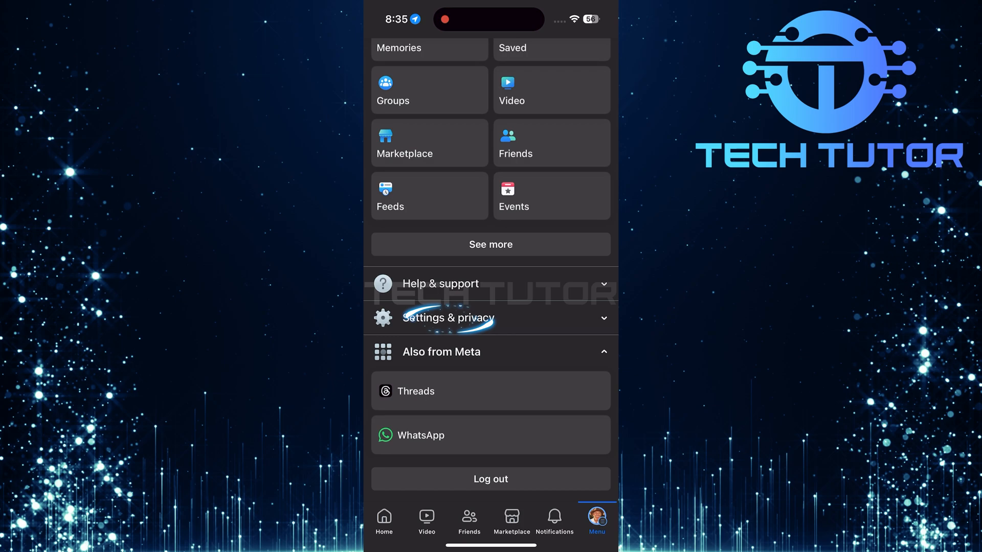
left_click(448, 318)
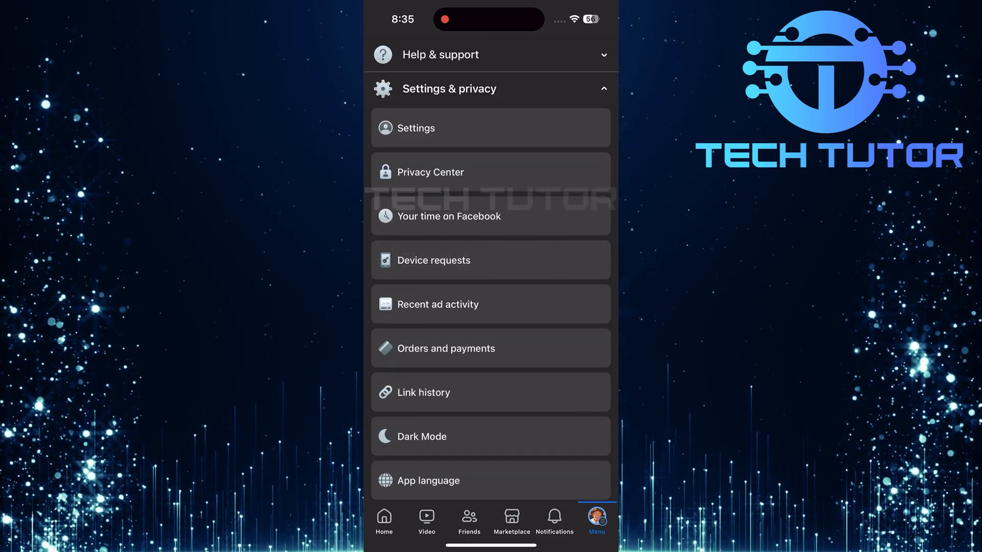
left_click(415, 127)
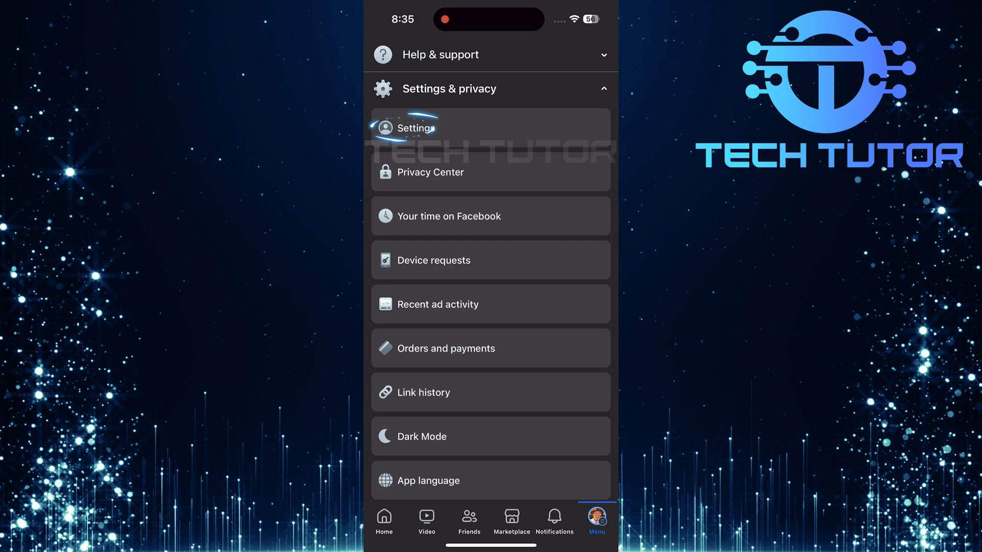
Step: Reach the Language and region page under Preferences in Settings
left_click(415, 128)
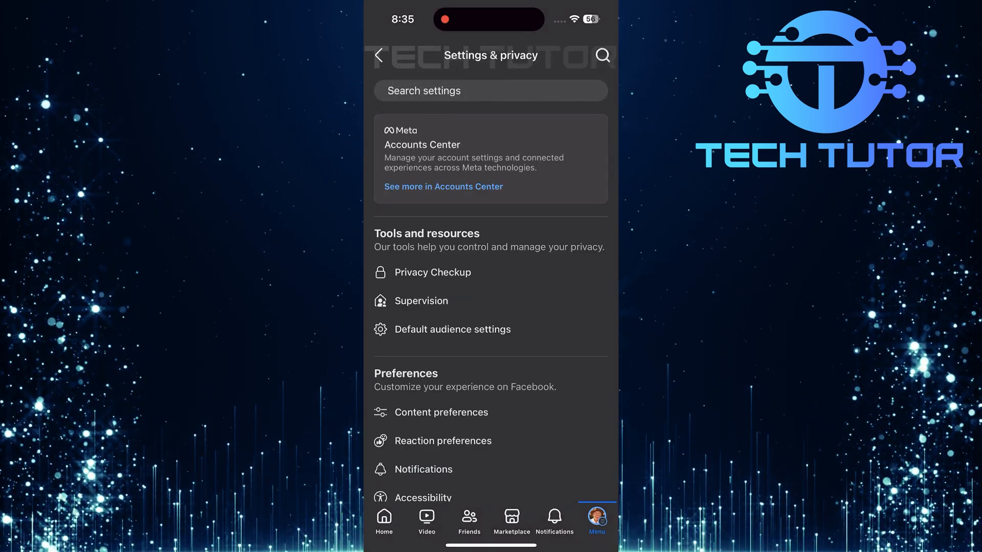
scroll("down", 3)
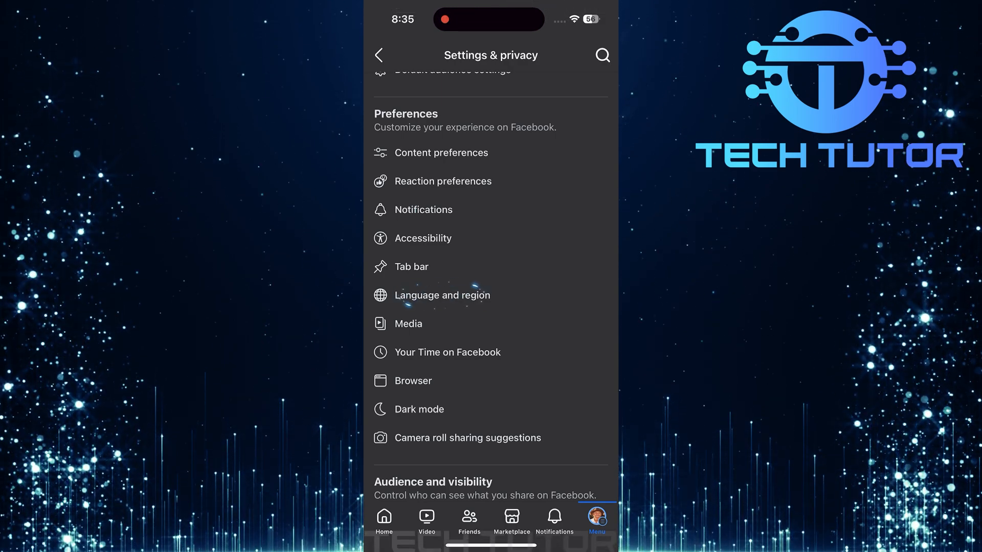
left_click(441, 295)
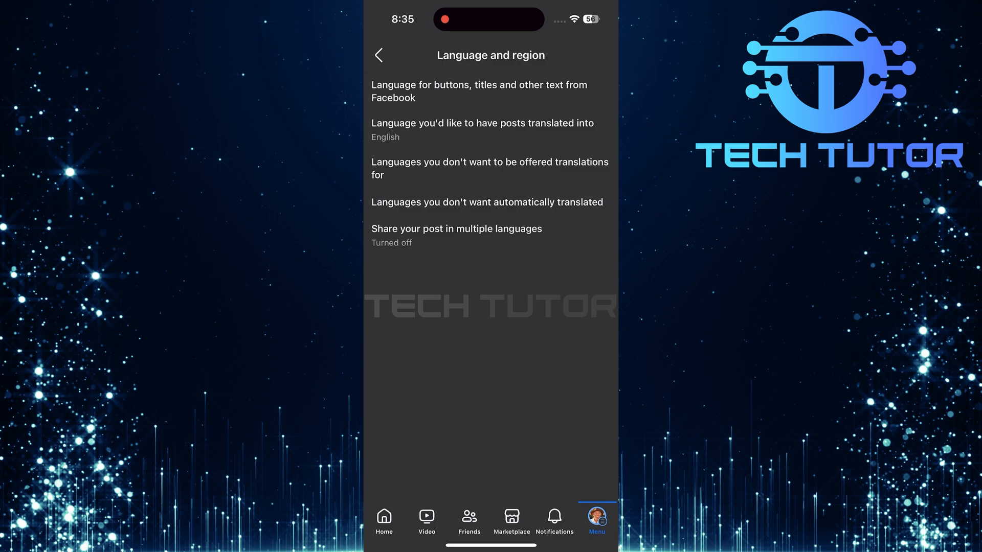
Step: Pick a new language for post translations instead of English and save it
left_click(481, 129)
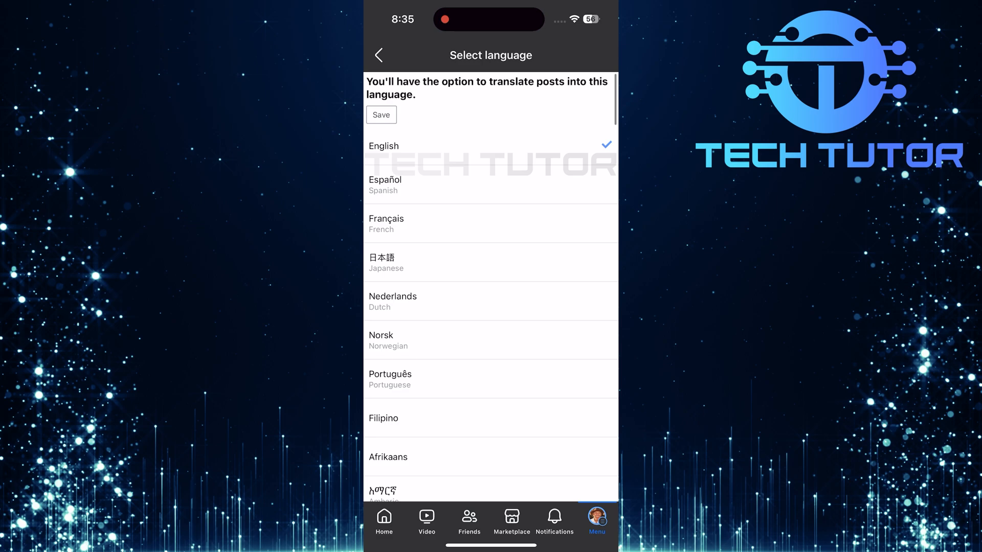
scroll("down", 3)
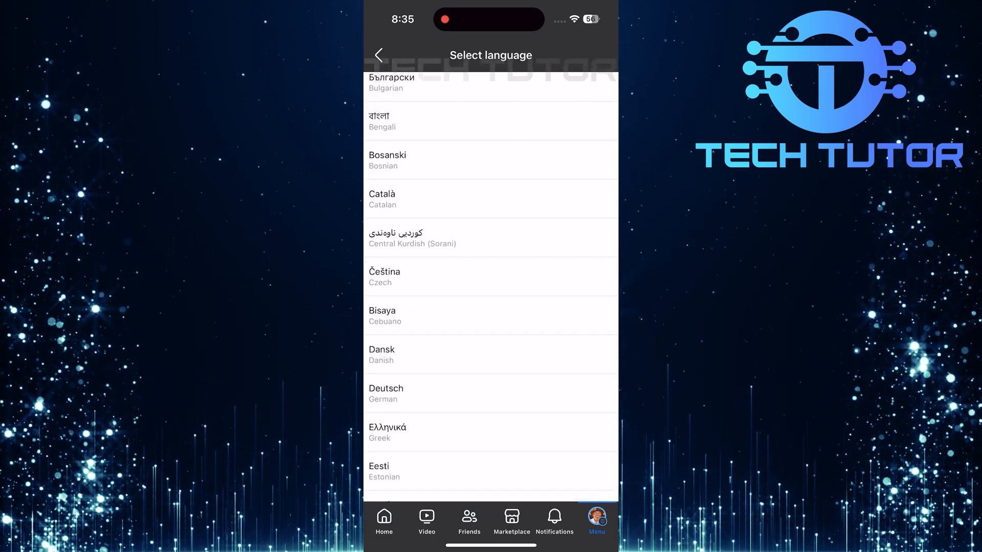
left_click(490, 393)
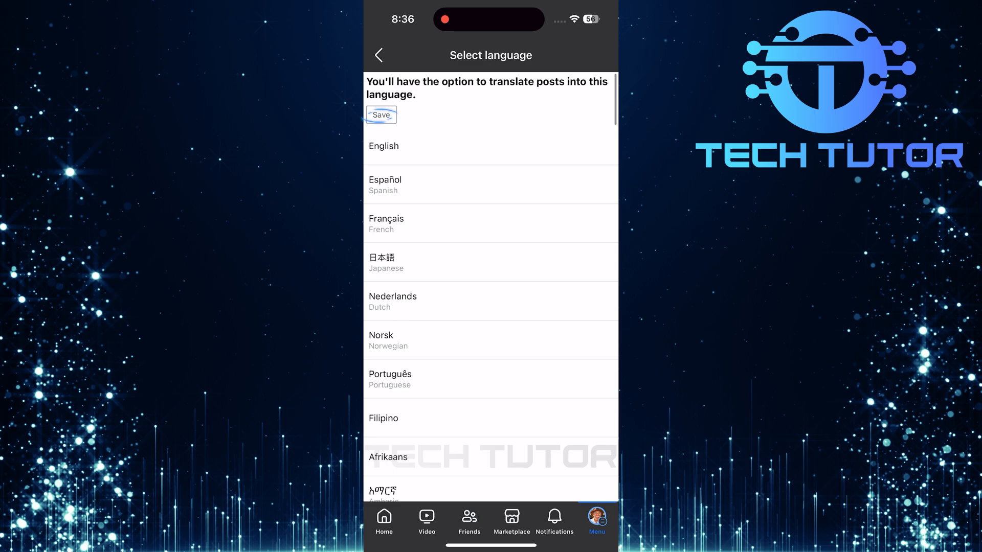
left_click(381, 115)
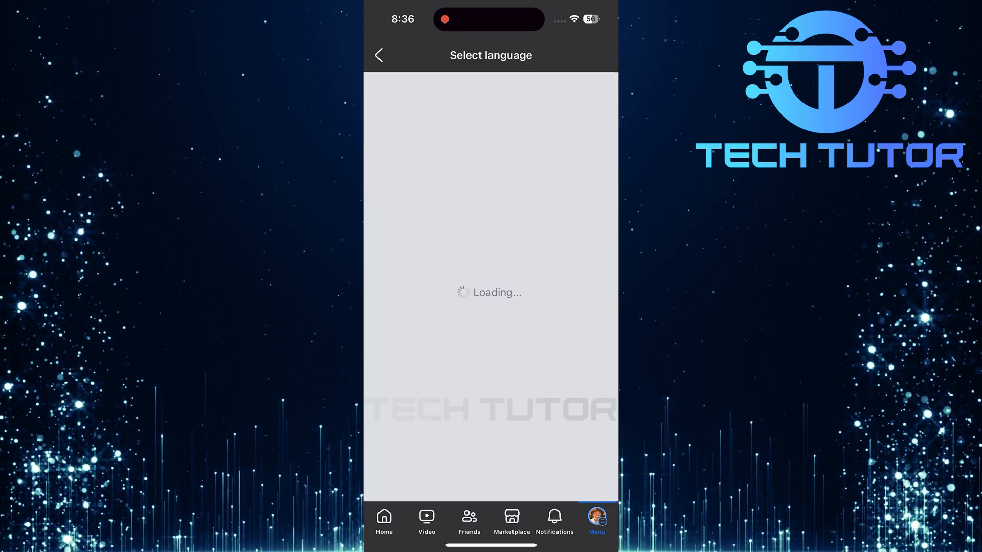